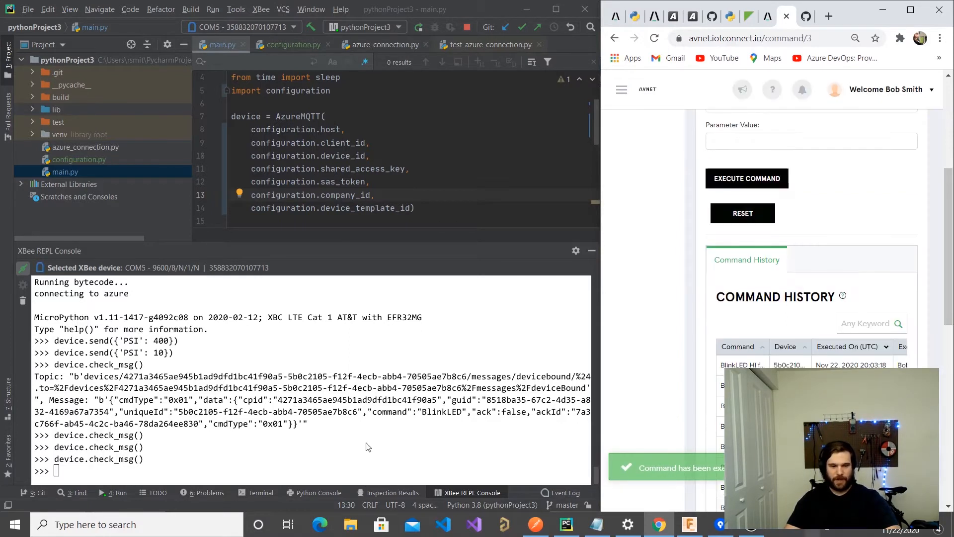
Open the Azure connection tests checking that a missing device ID or shared access key raises ValueError
double_click(298, 155)
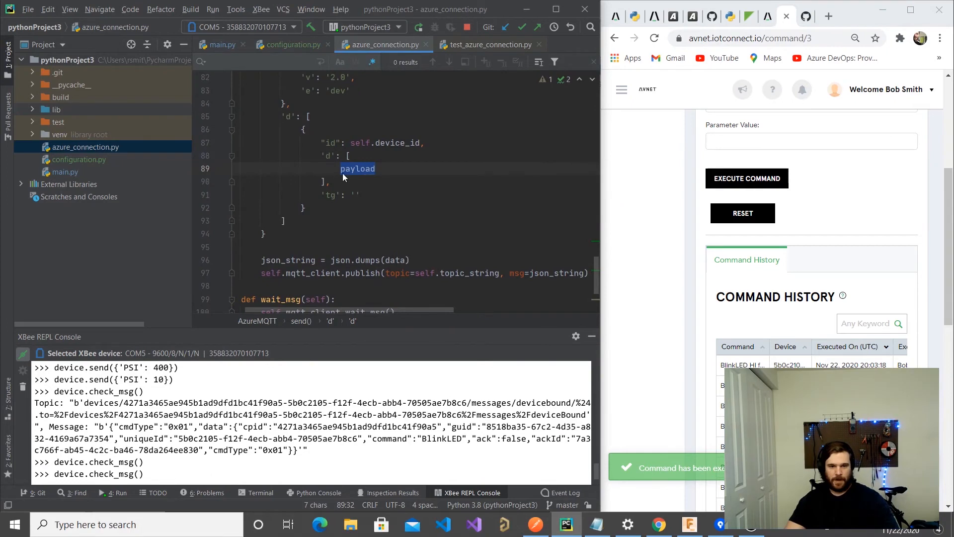
click(488, 44)
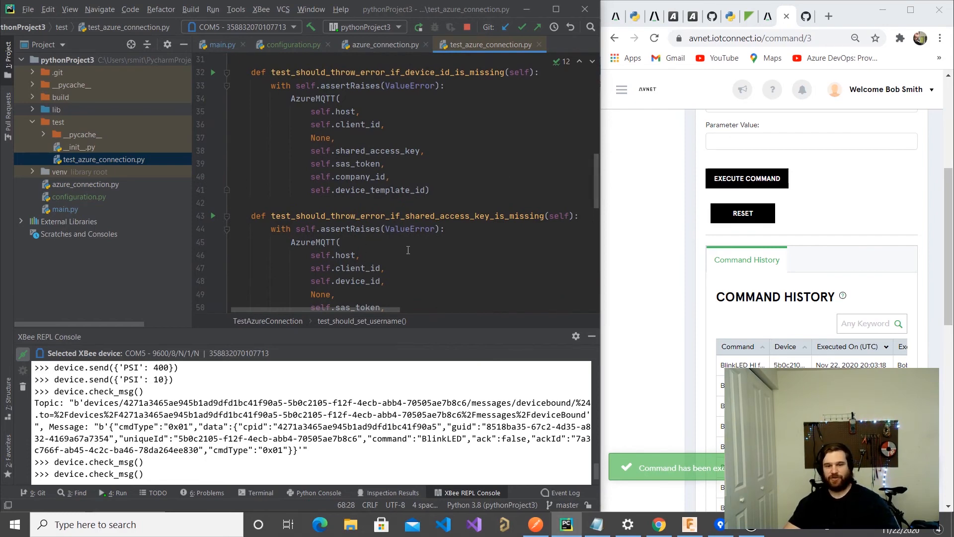